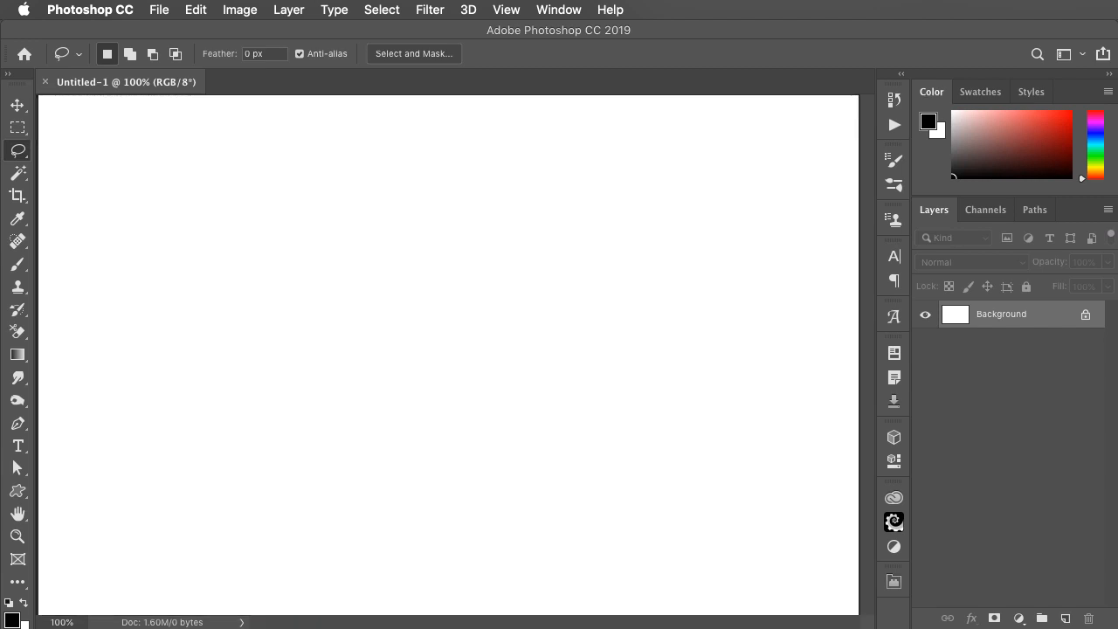
mouse_move(445, 417)
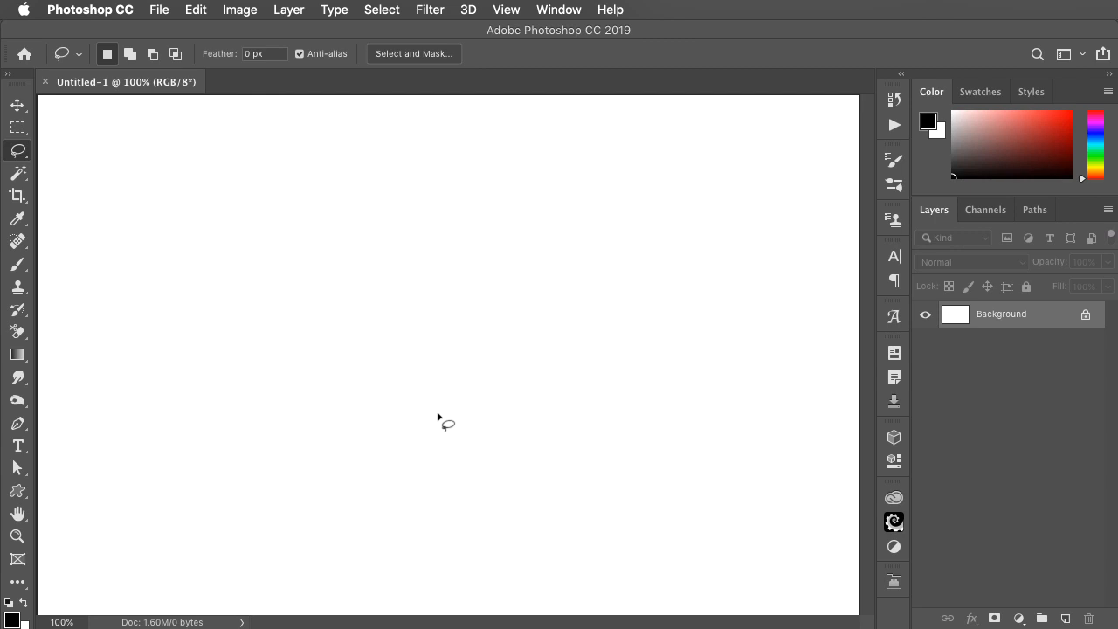
Start importing video frames to layers from the File menu.
click(159, 10)
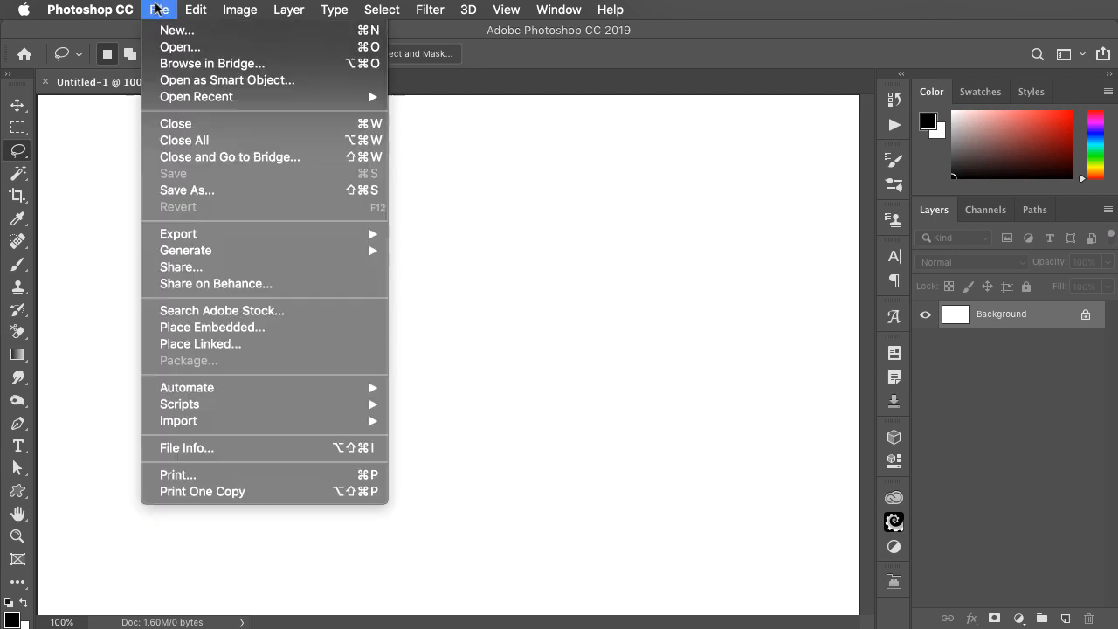
mouse_move(178, 419)
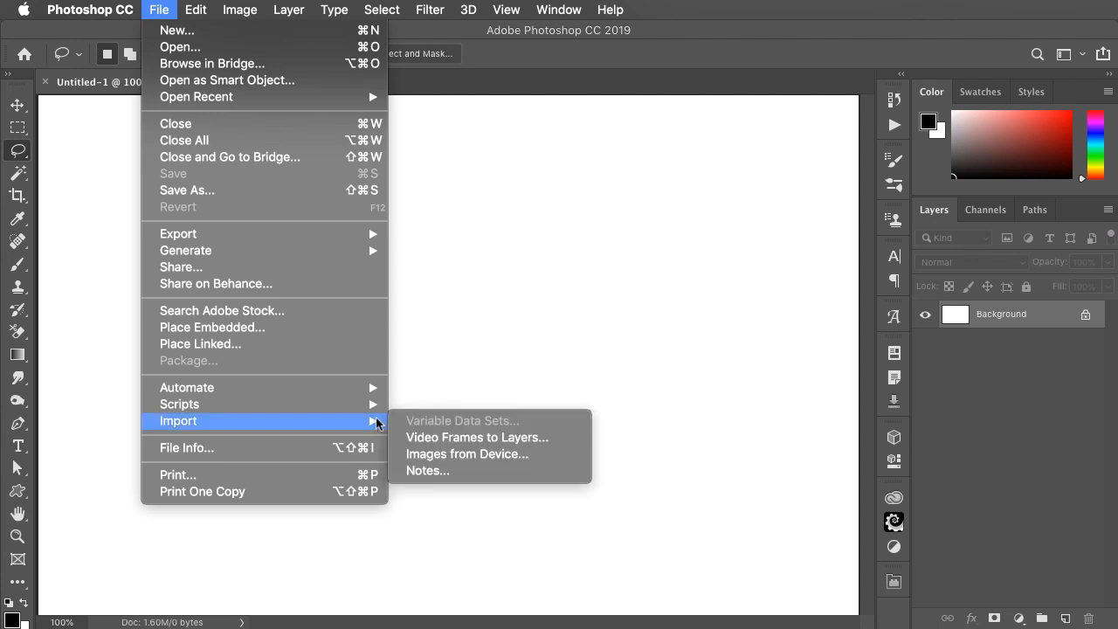
mouse_move(472, 437)
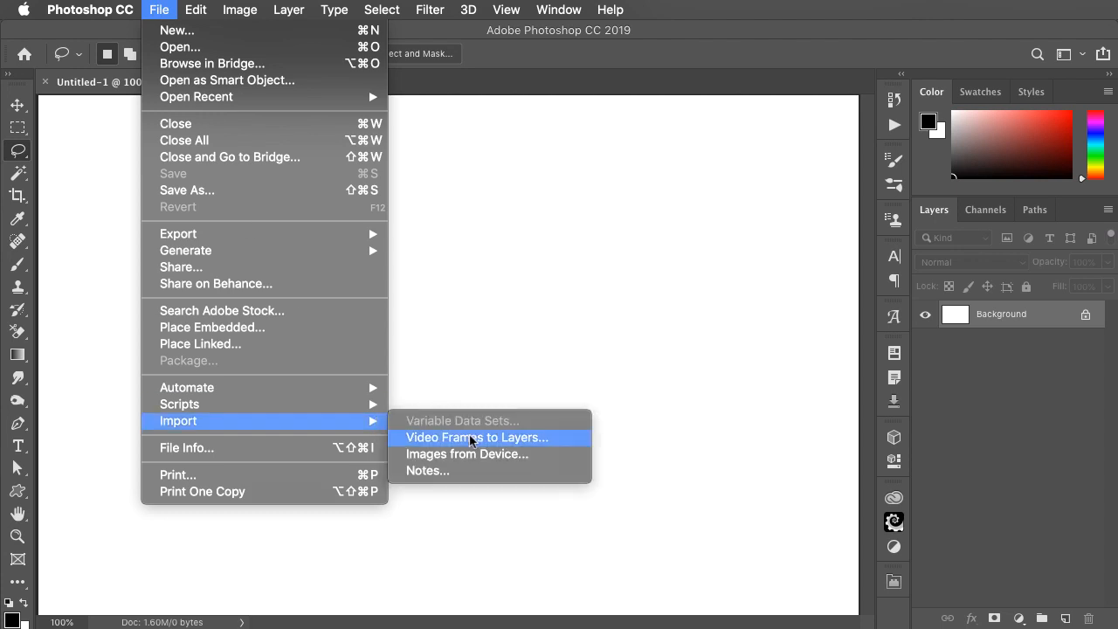
click(477, 437)
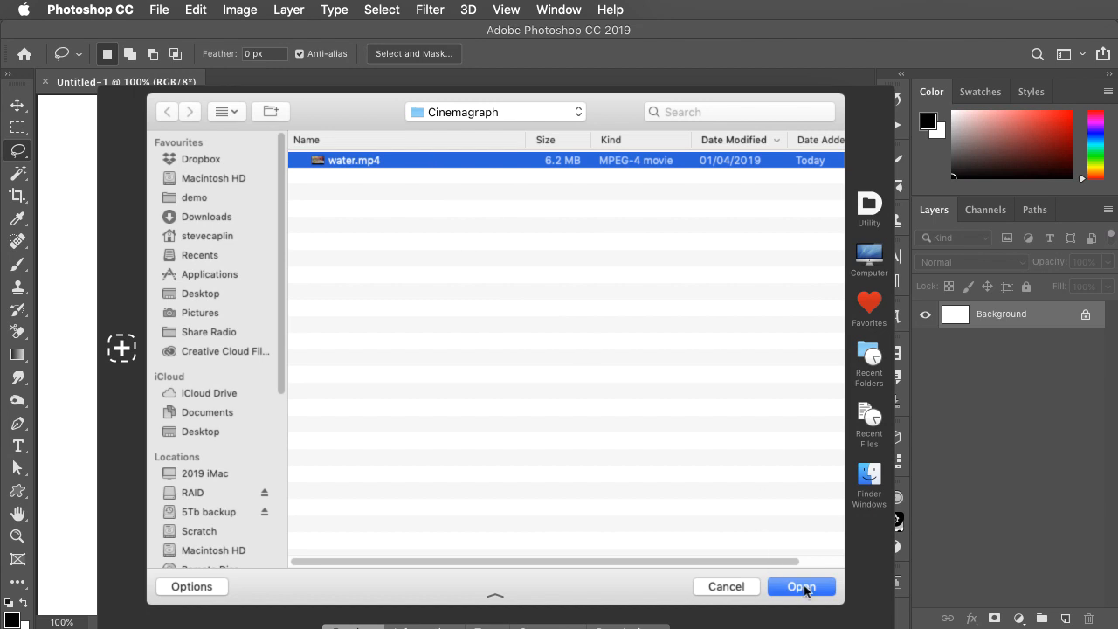
Open water.mp4, trim the import range to the pouring moment and import it as frame layers.
click(801, 587)
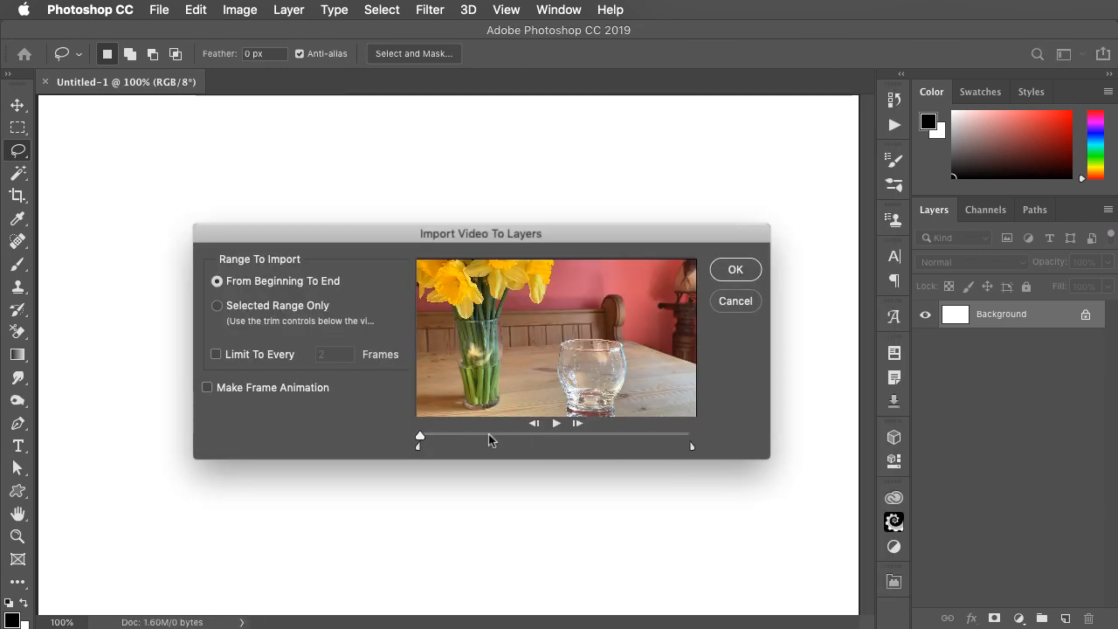
click(555, 422)
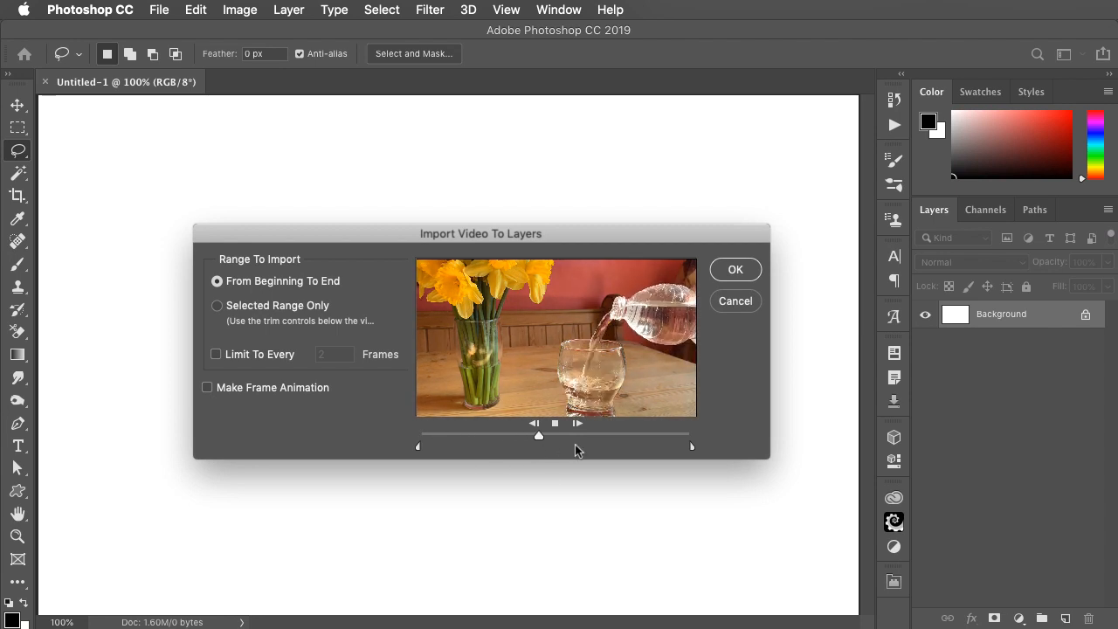
drag(538, 434, 587, 433)
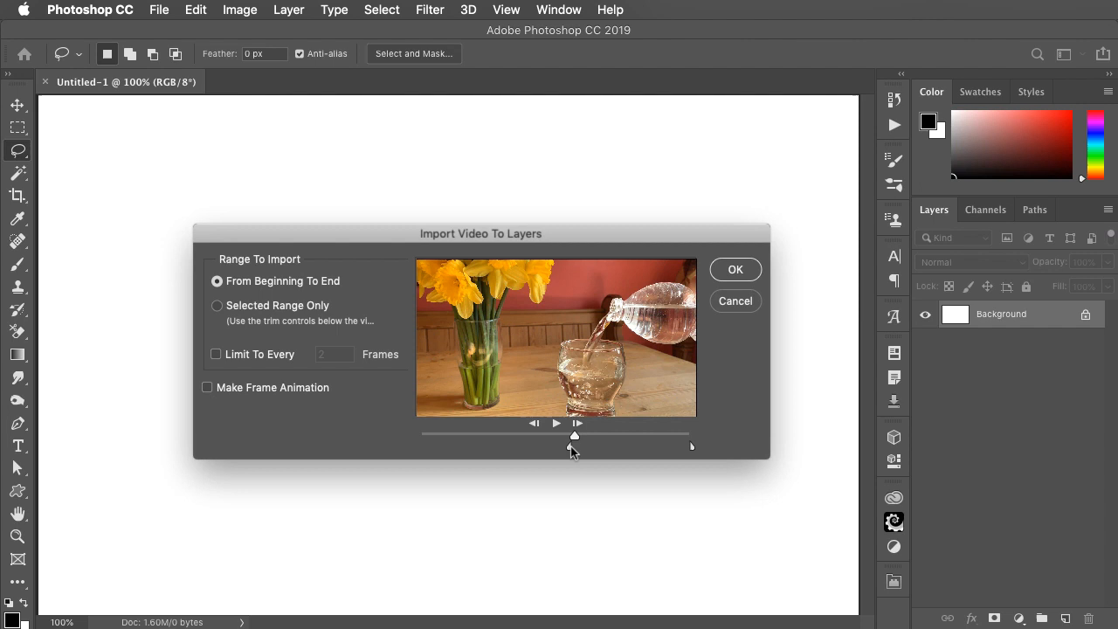
click(217, 304)
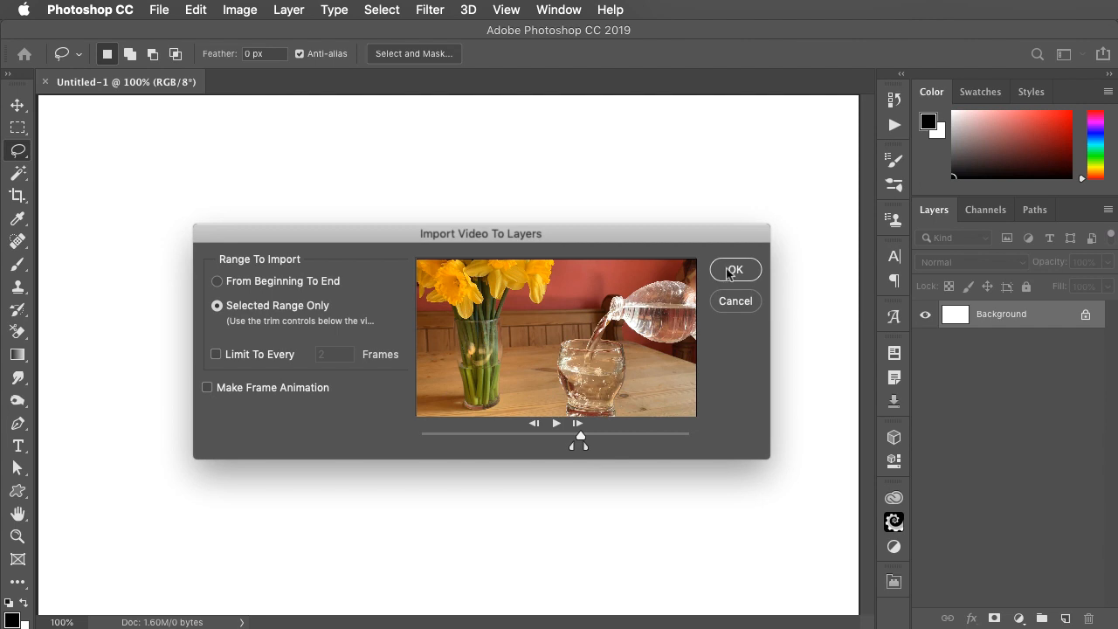
click(734, 269)
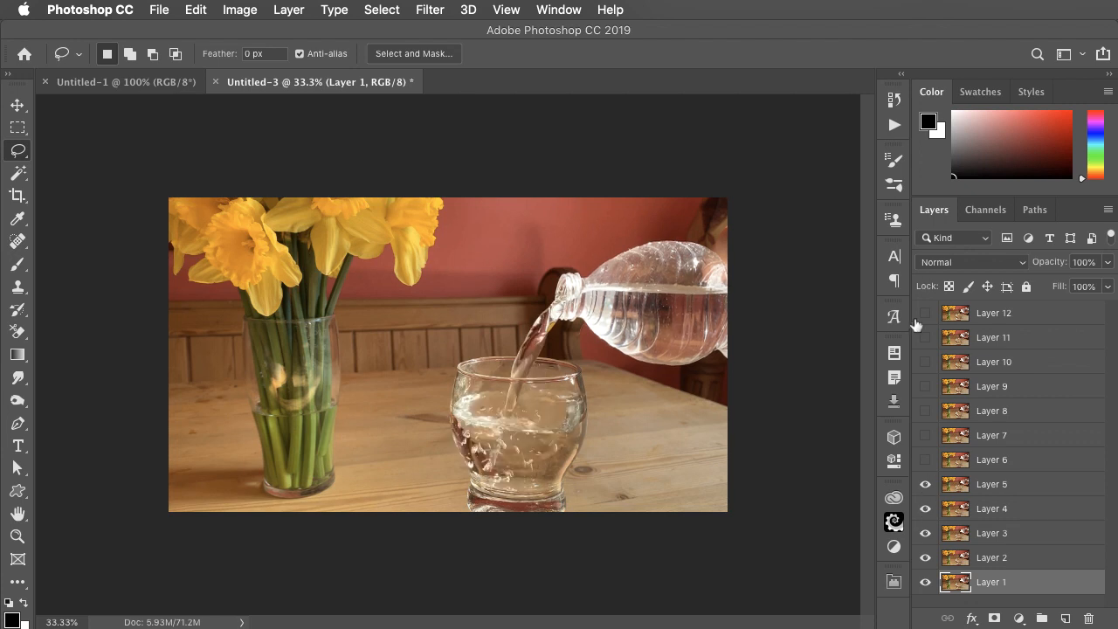
Select Layer 12 through Layer 6 to remove the extra frames.
click(992, 457)
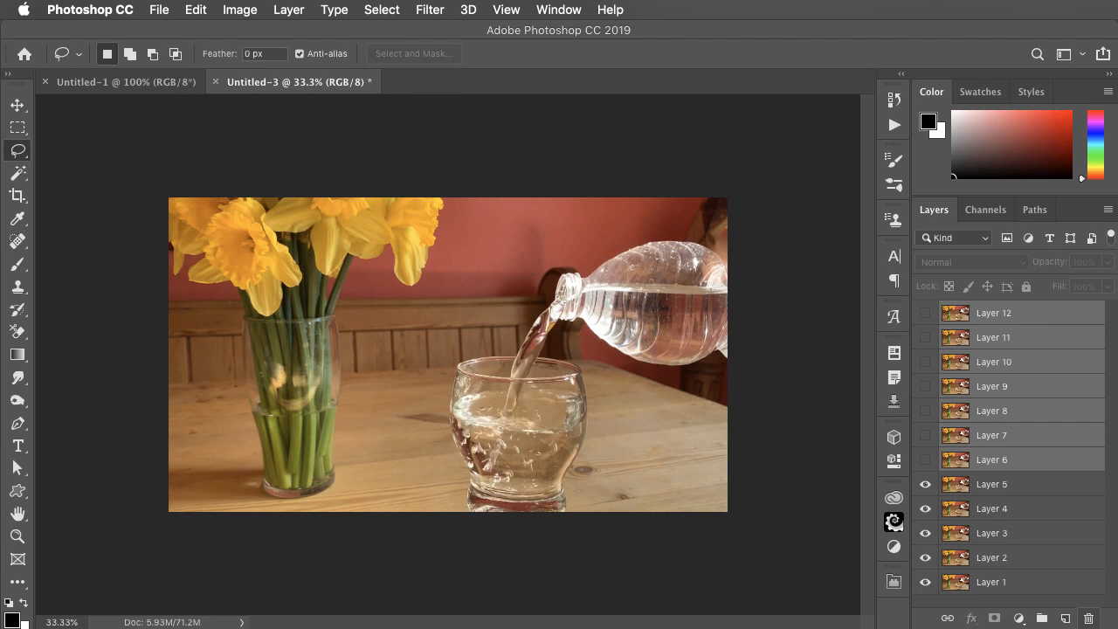
click(559, 10)
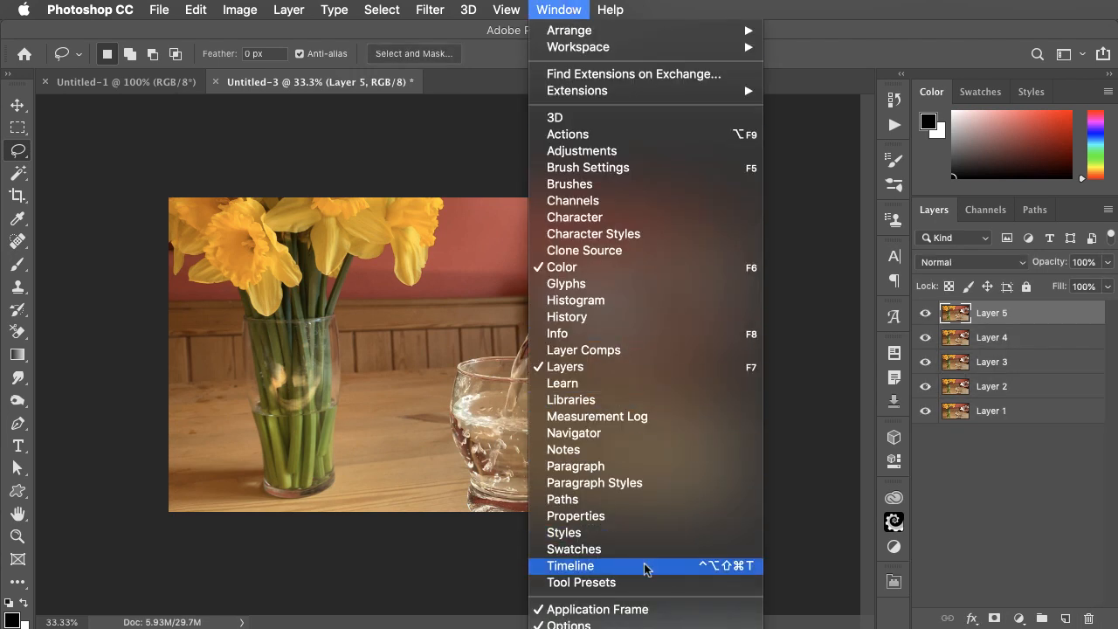
Show only Layer 1 in the first Timeline frame, then add a frame revealing the next water layer.
click(569, 566)
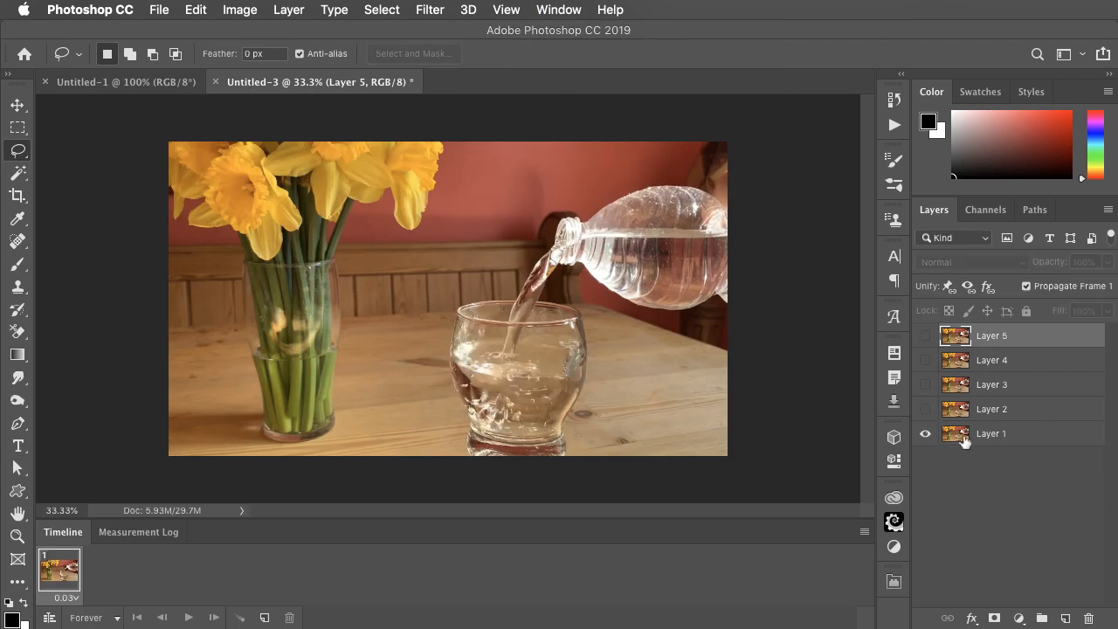
click(992, 433)
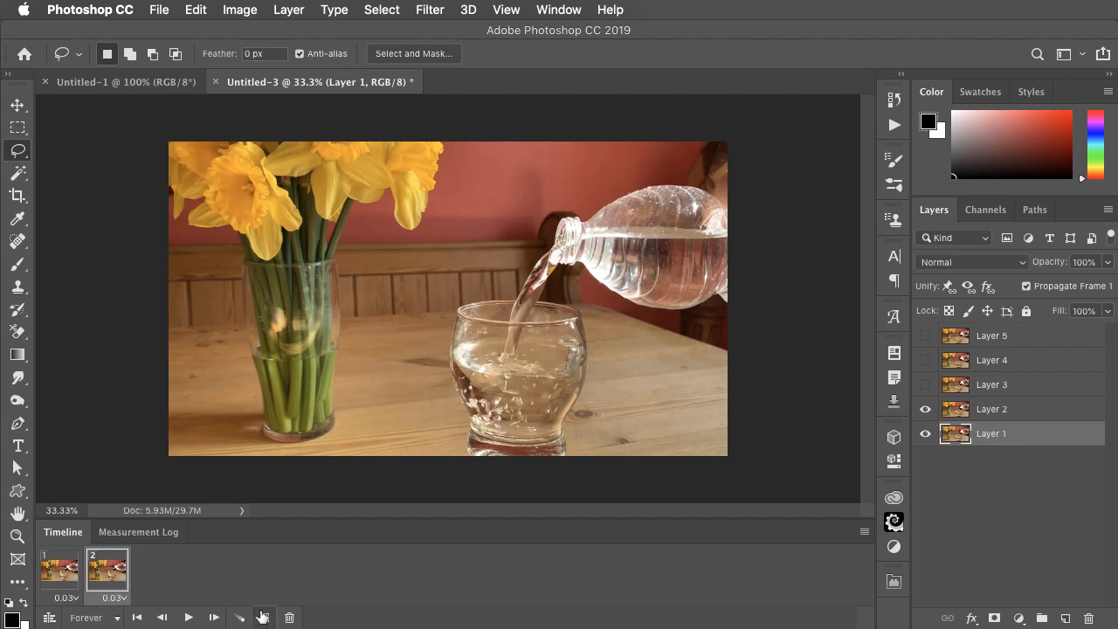
click(262, 618)
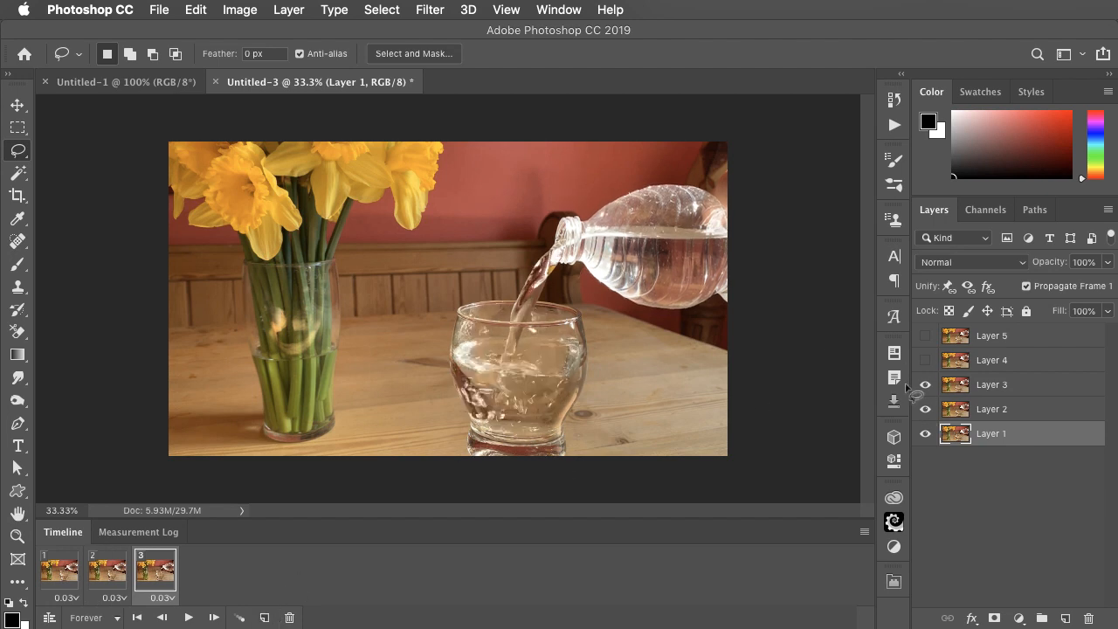
click(926, 360)
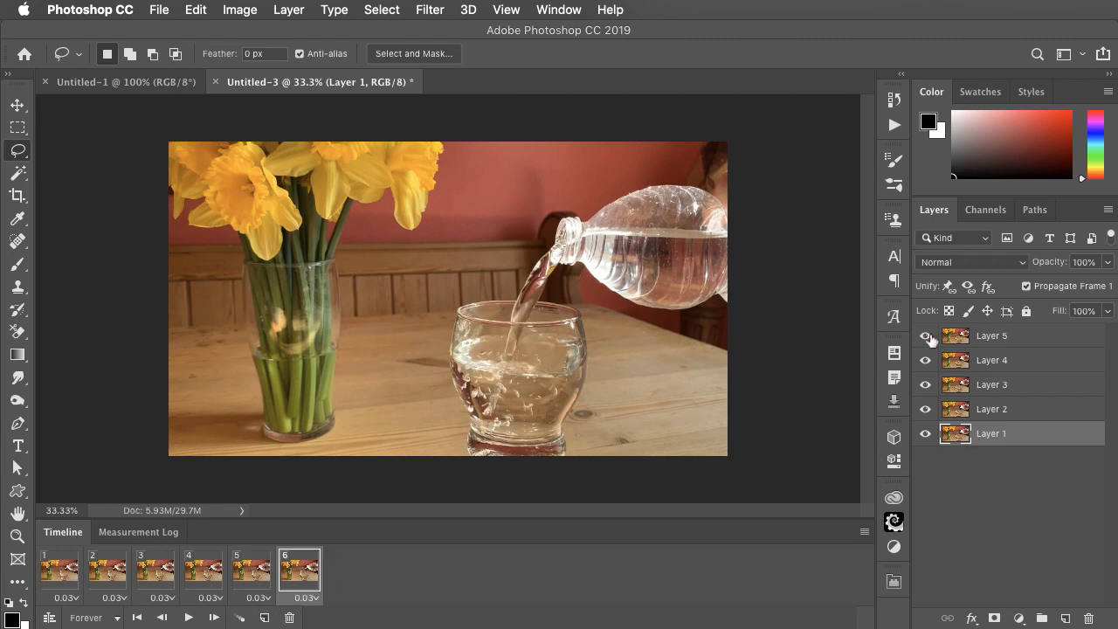
Add further frames stepping through the water layers and check earlier frames of the loop.
click(924, 335)
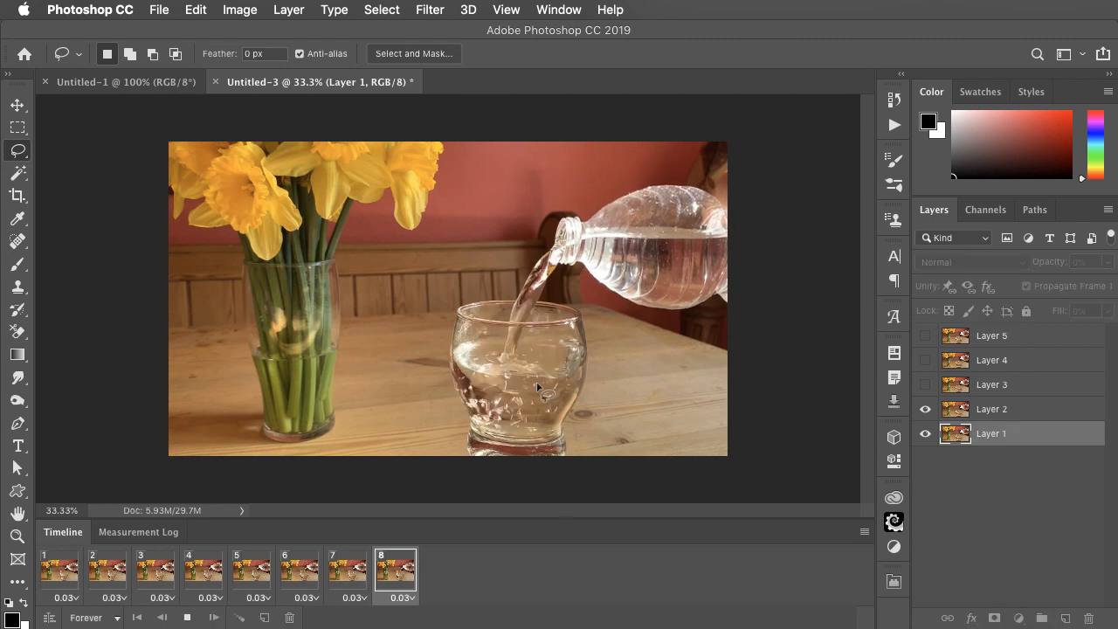
click(298, 568)
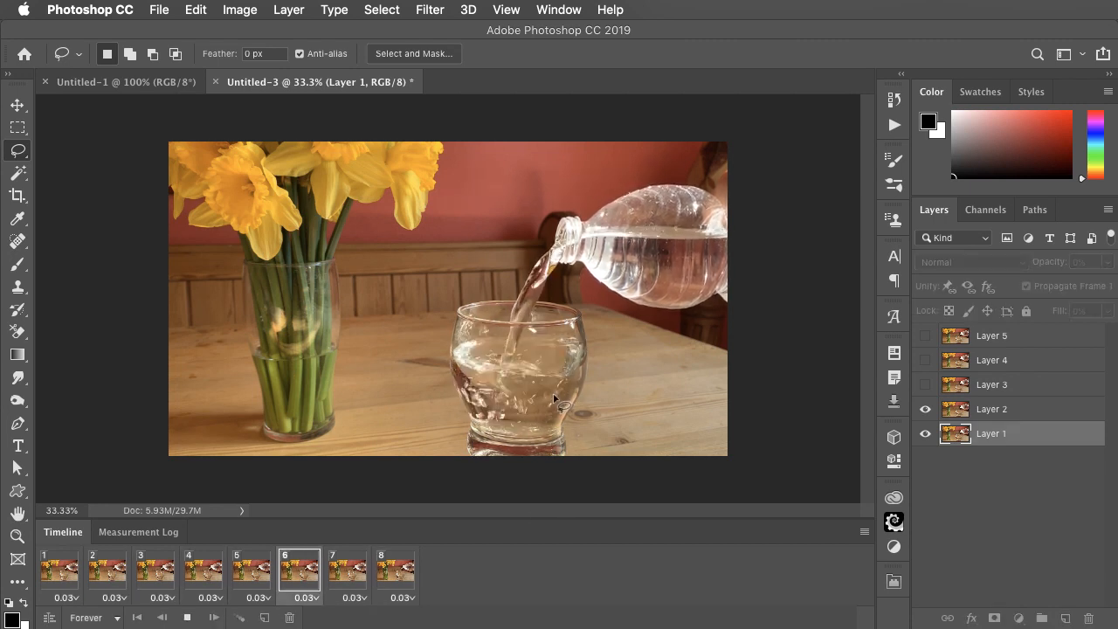
click(203, 569)
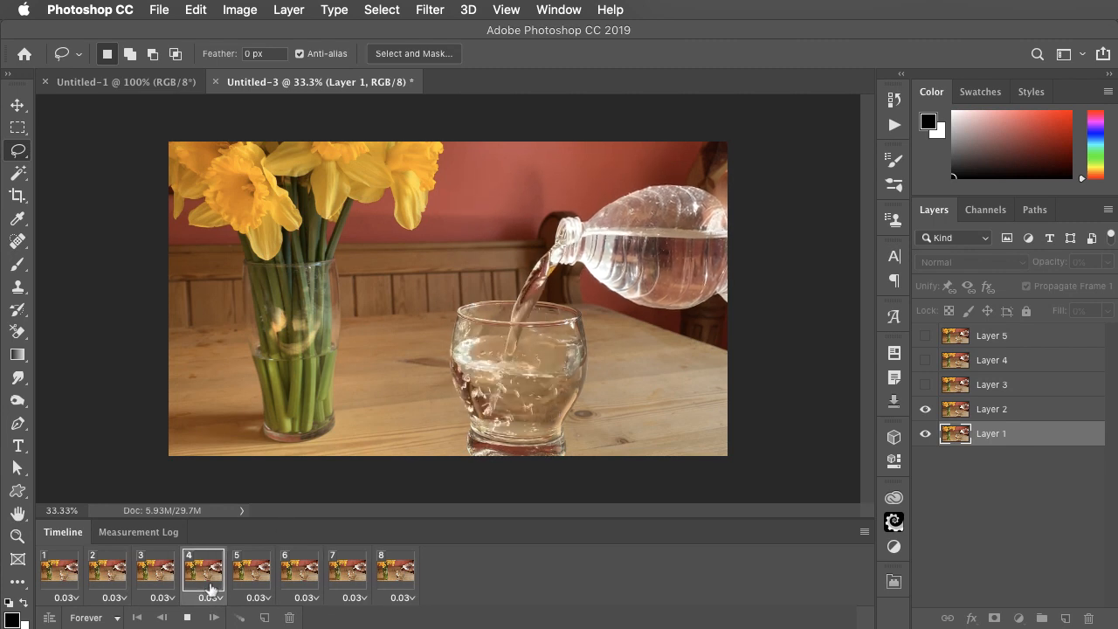
Copy the bottle area to a new top Layer 6 and preview frames to confirm it stays still.
click(187, 618)
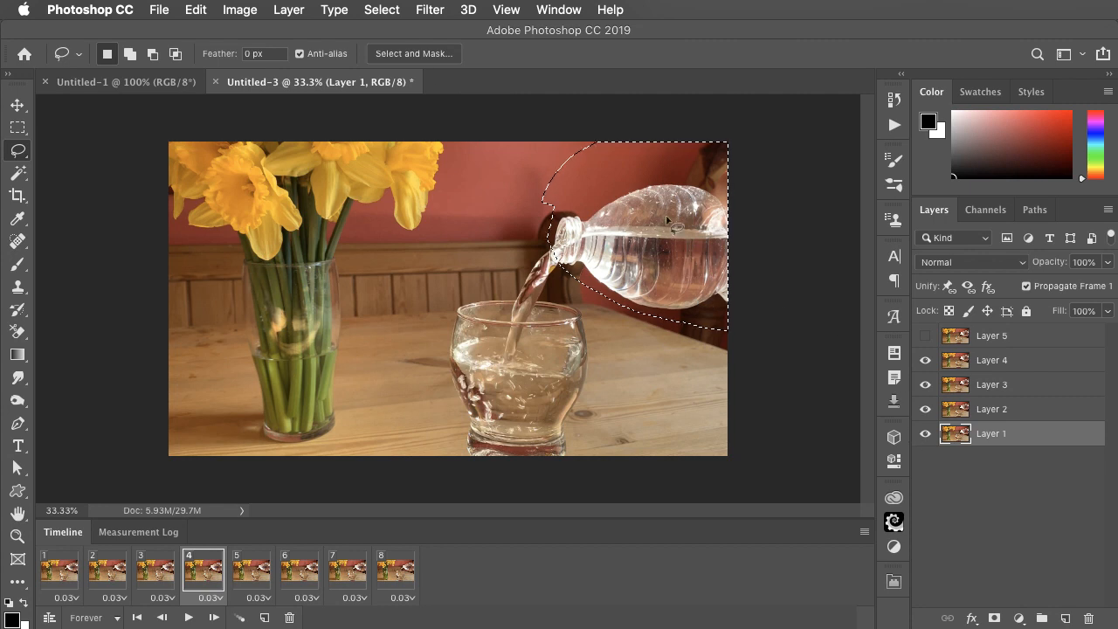
click(290, 11)
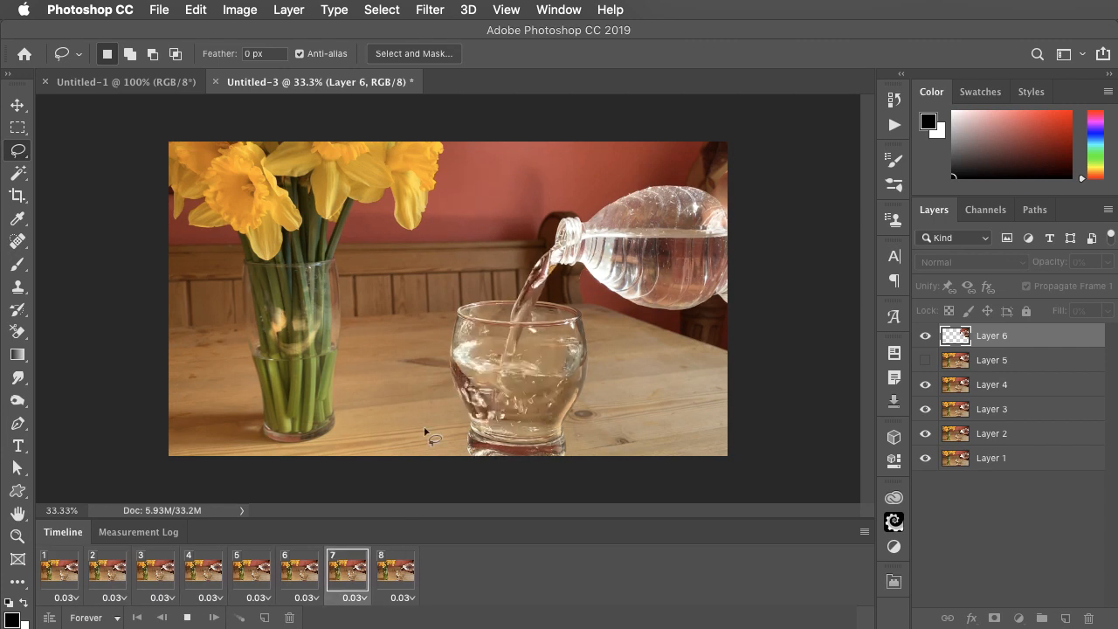
click(251, 569)
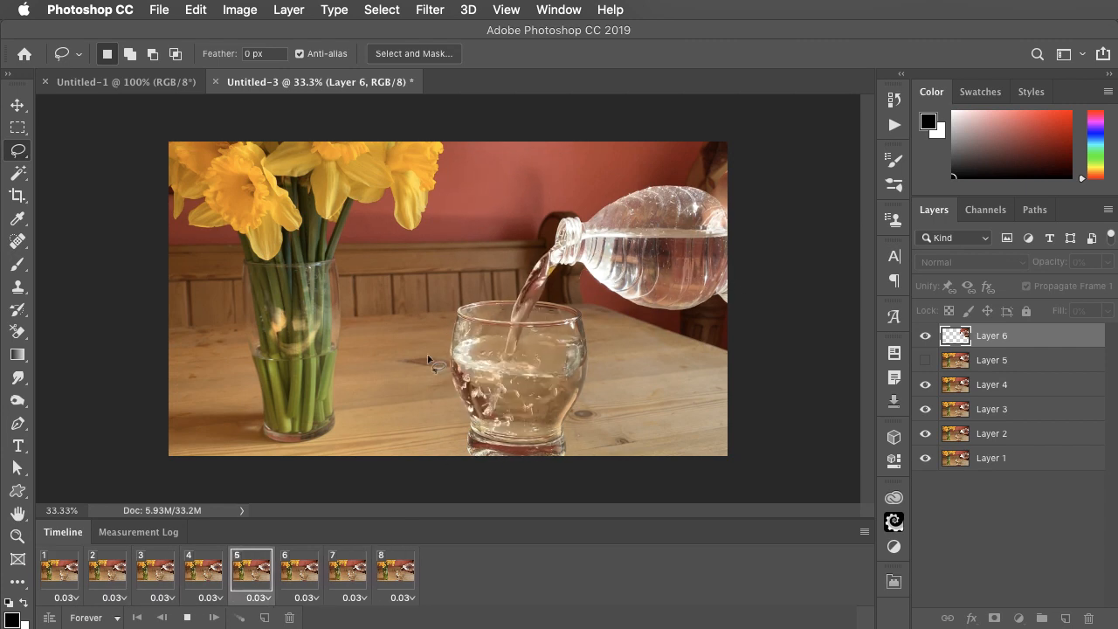
click(154, 569)
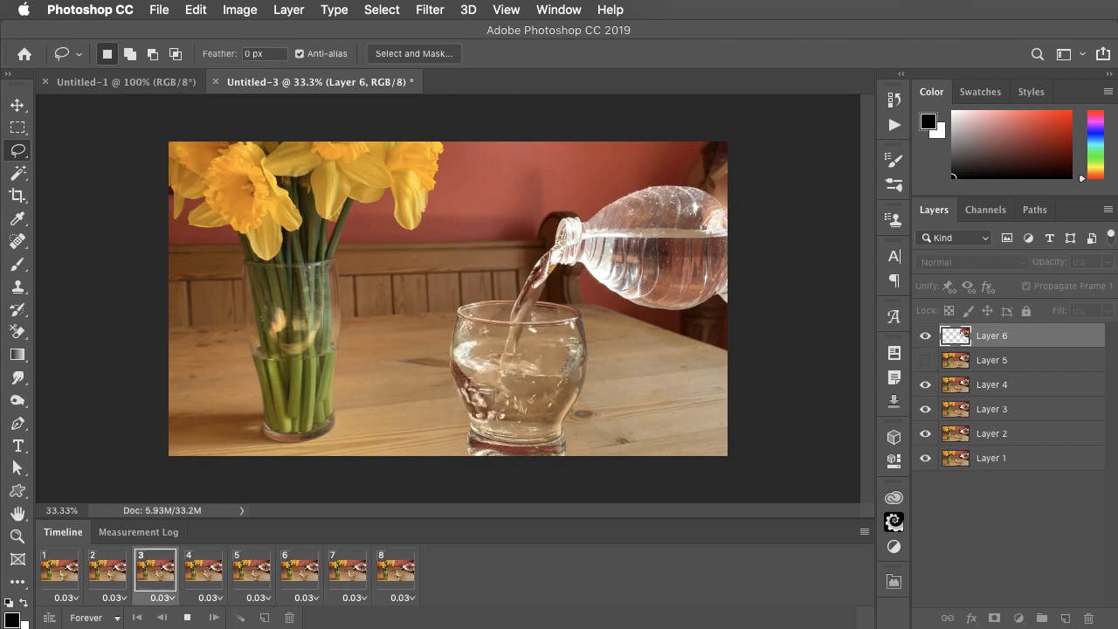